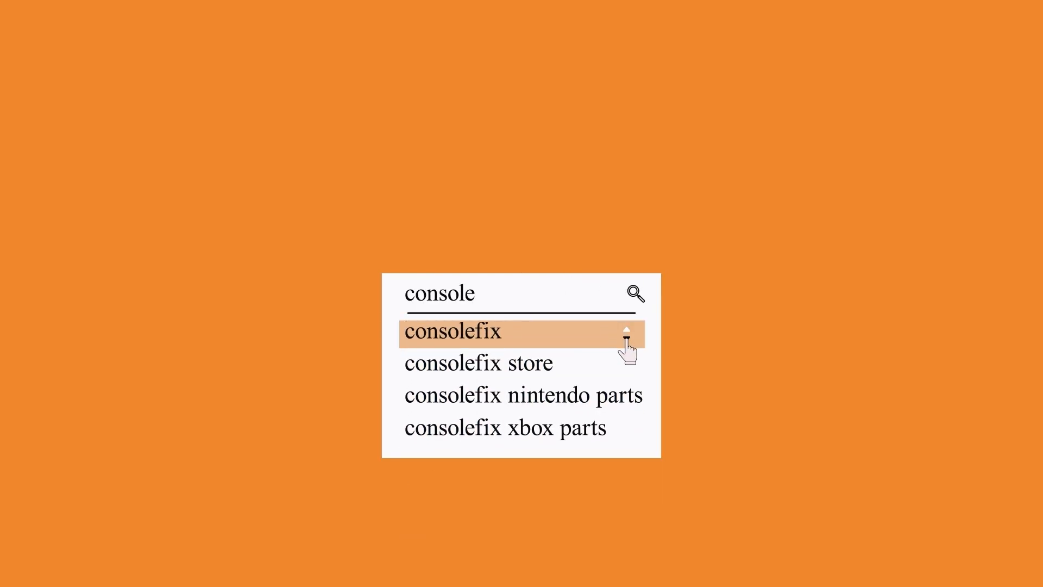
Step: Play past the consolefix suggestion so the dropdown collapses to a search bar ending in 're'
left_click(452, 332)
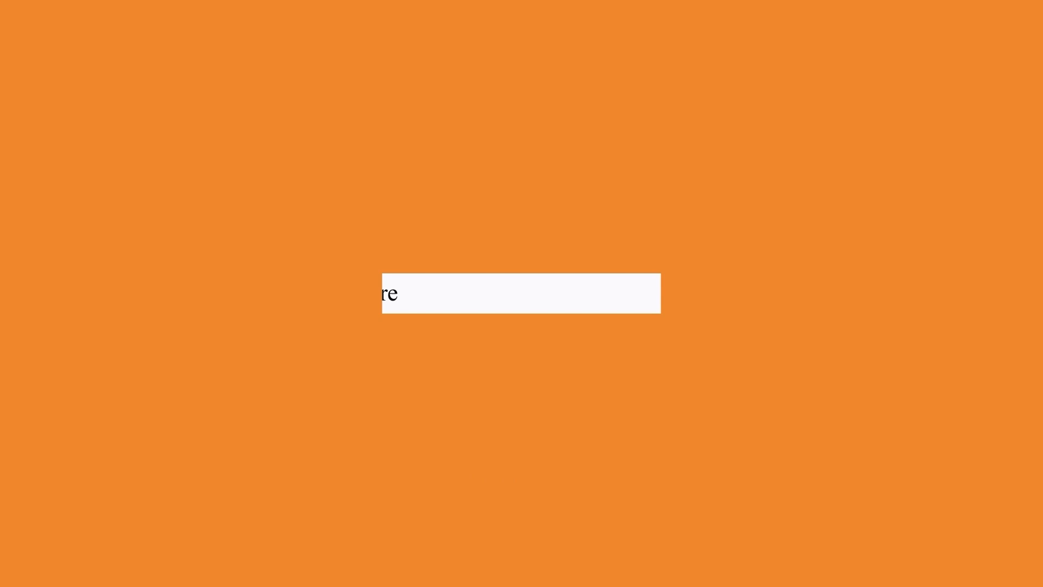